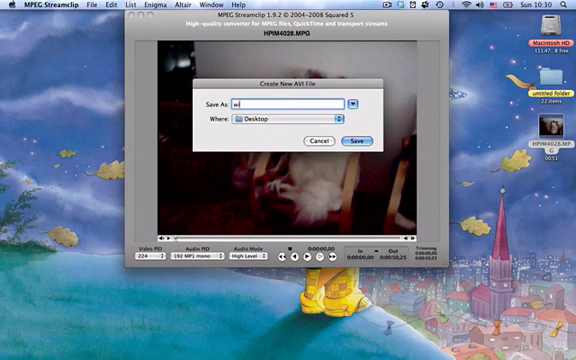
Step: Save the exported AVI as 'windowsfriend' on the Desktop
text(windowsfriend)
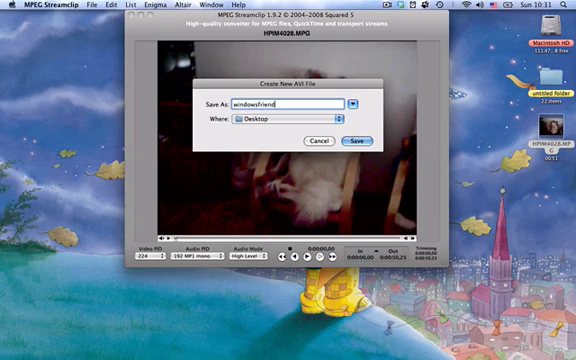
click(356, 139)
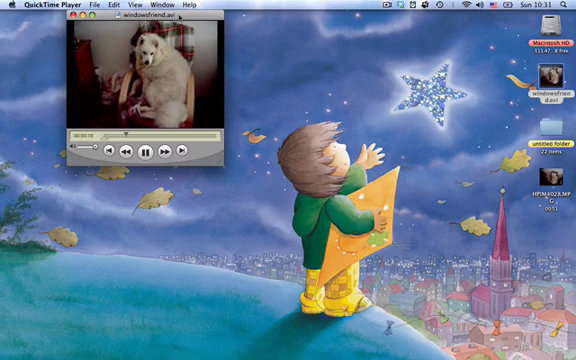
Step: Close the windowsfriend.avi movie window in QuickTime Player after playback
click(75, 23)
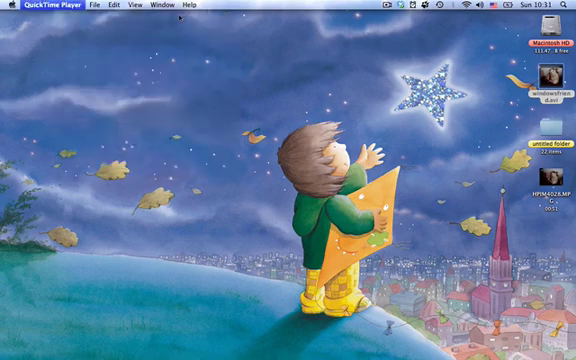